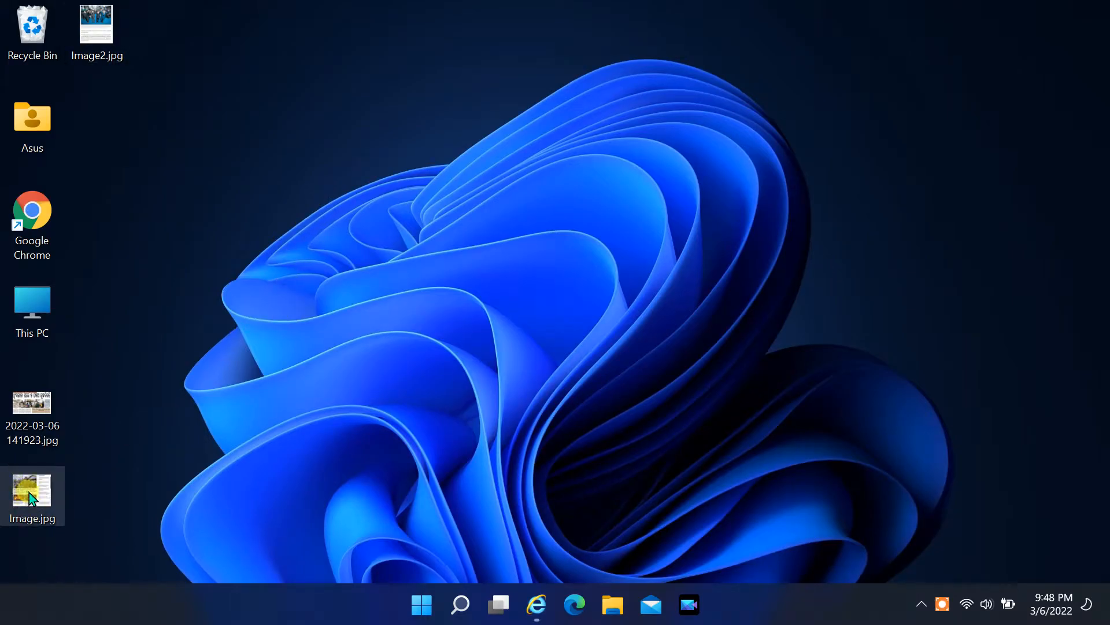
# Launch Chrome and search 'drive google' to reach Google Drive's My Drive page
pyautogui.doubleClick(32, 490)
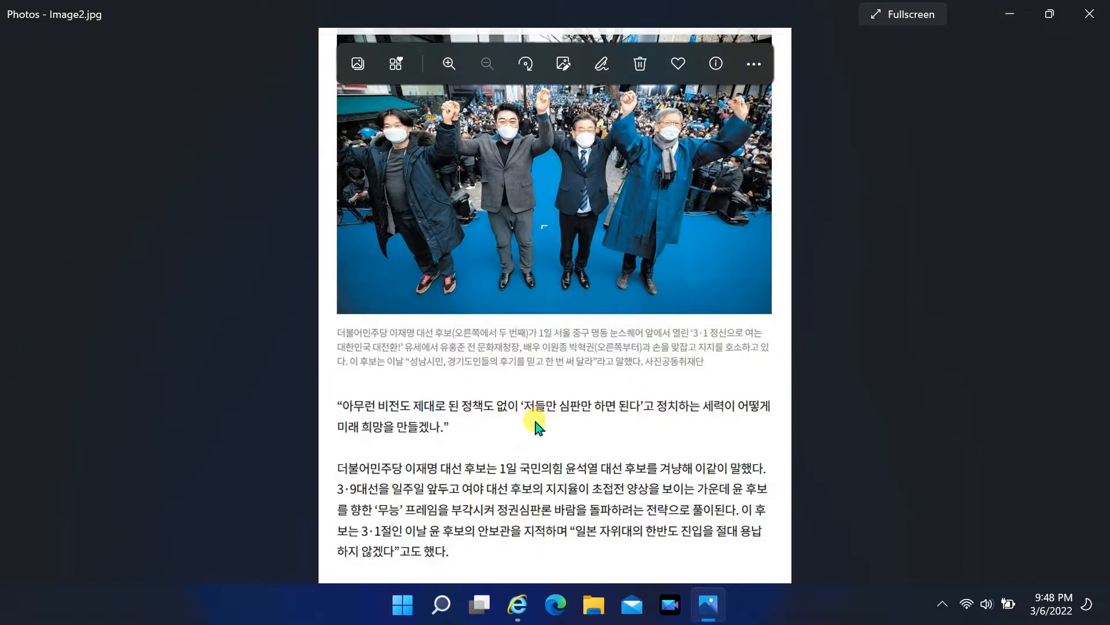
pyautogui.moveTo(1089, 10)
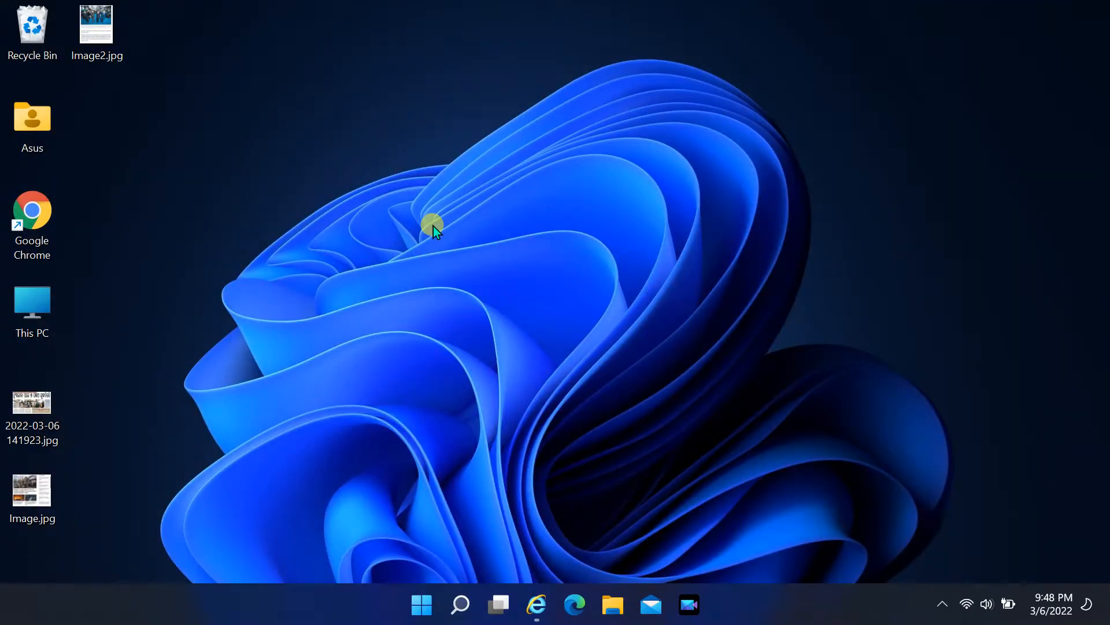
pyautogui.moveTo(32, 215)
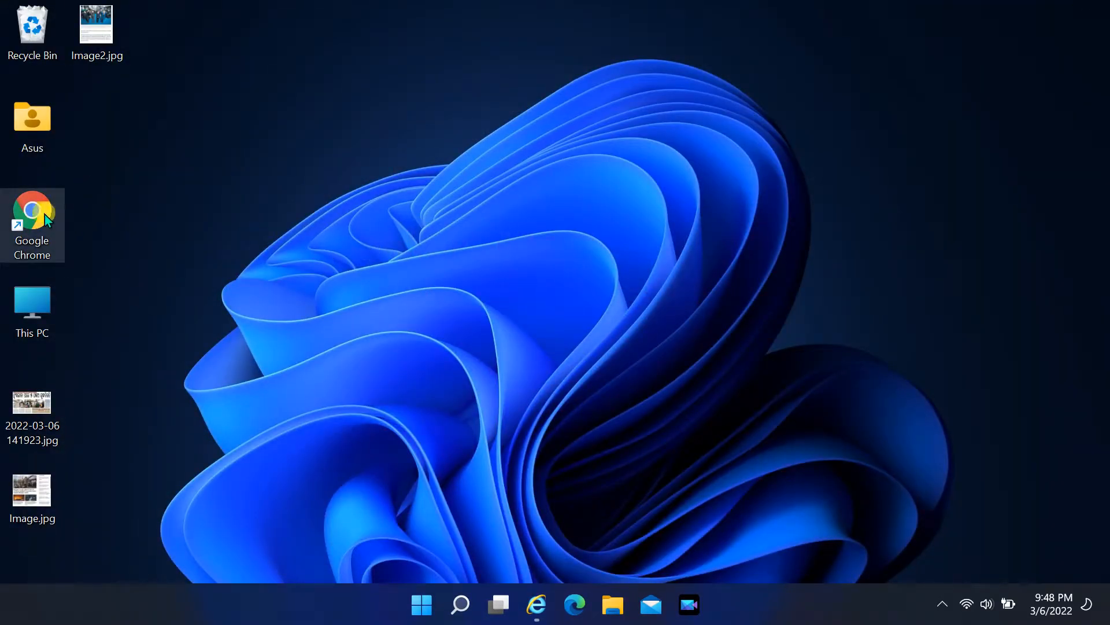
pyautogui.doubleClick(32, 209)
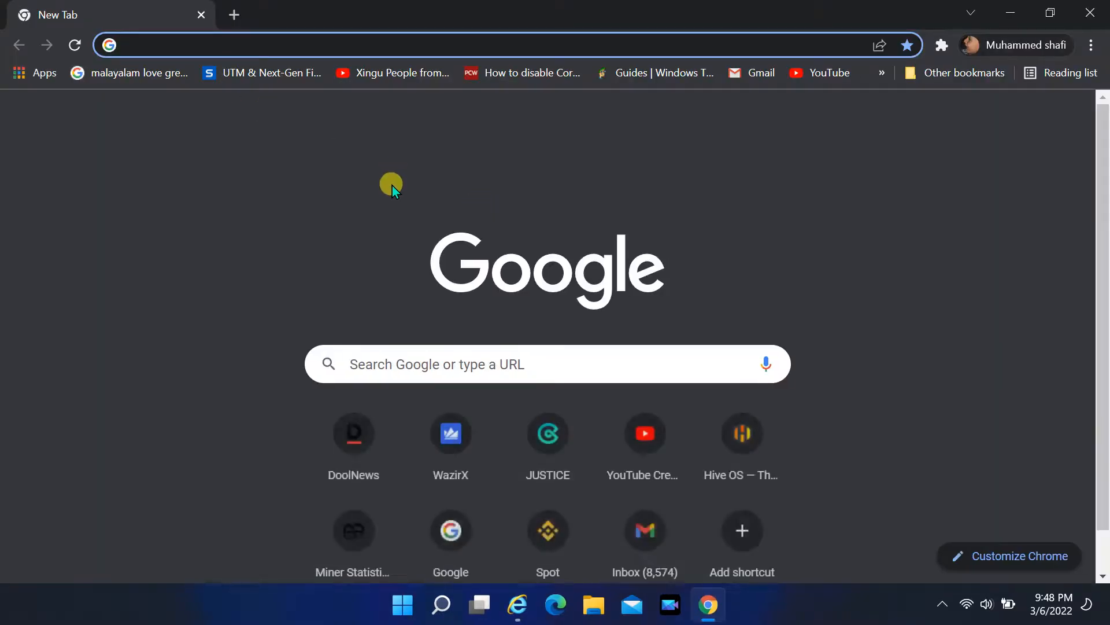
pyautogui.write('drive google')
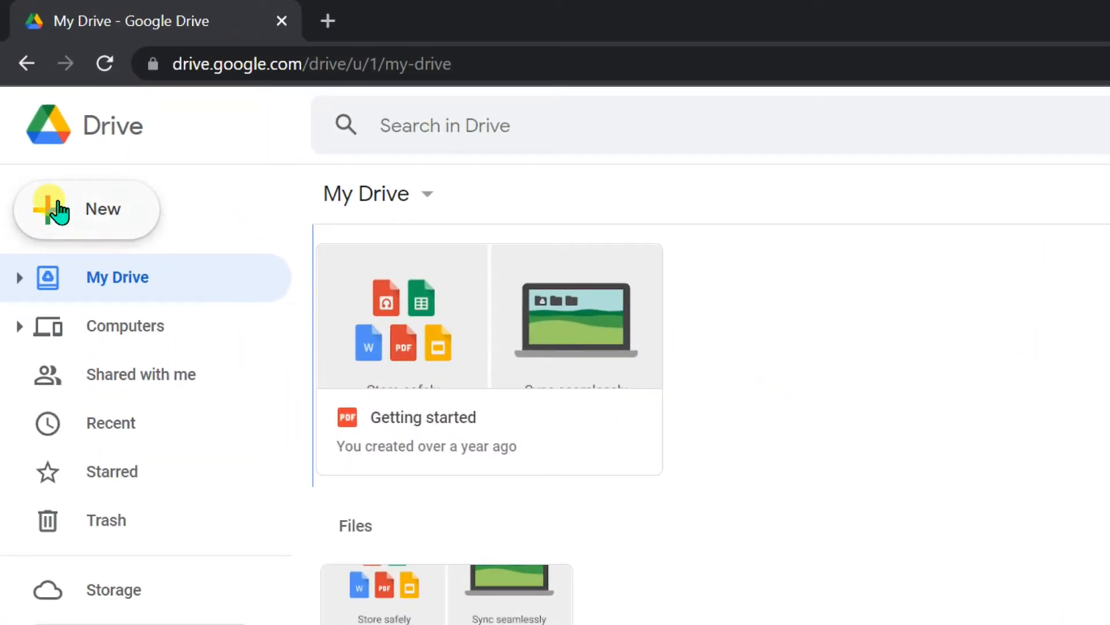
# Upload Image.jpg and Image2.jpg from the desktop to My Drive
pyautogui.click(85, 208)
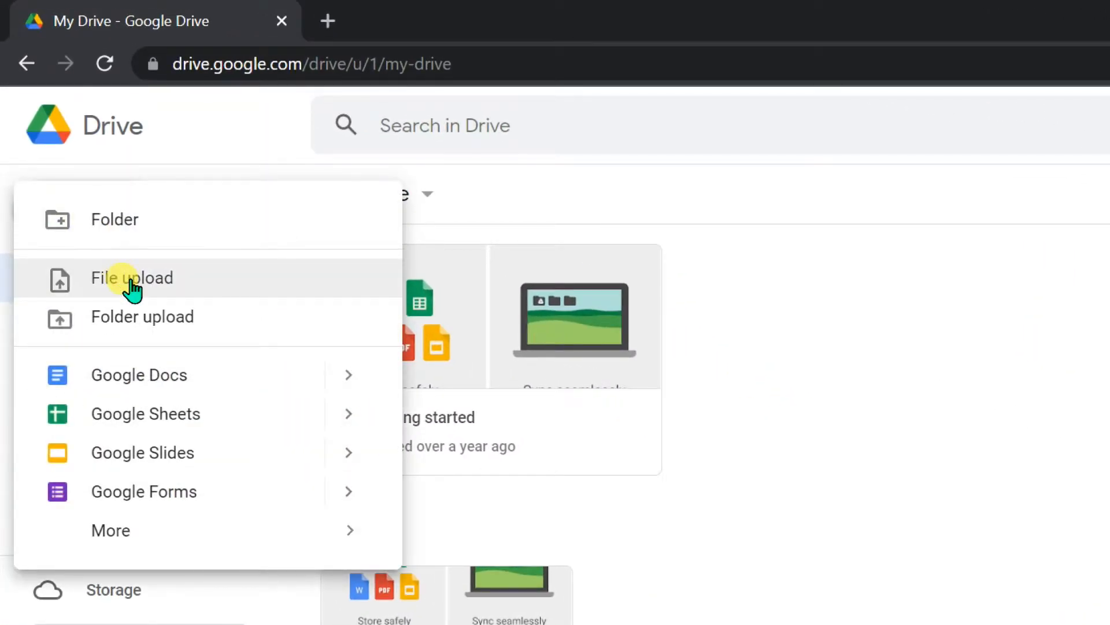
pyautogui.click(132, 278)
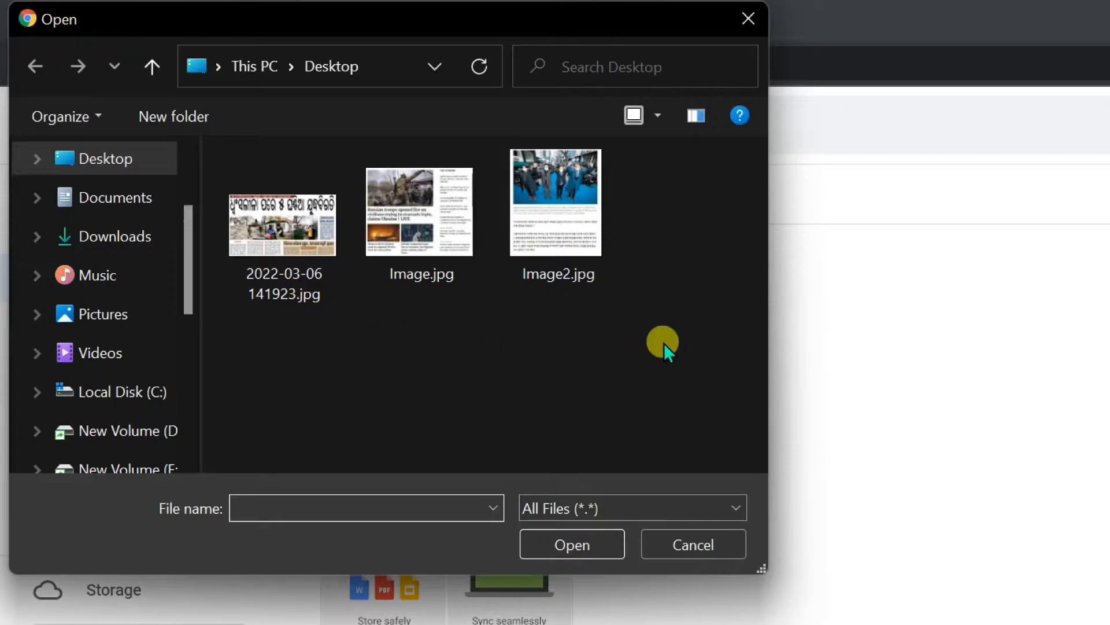
pyautogui.click(420, 205)
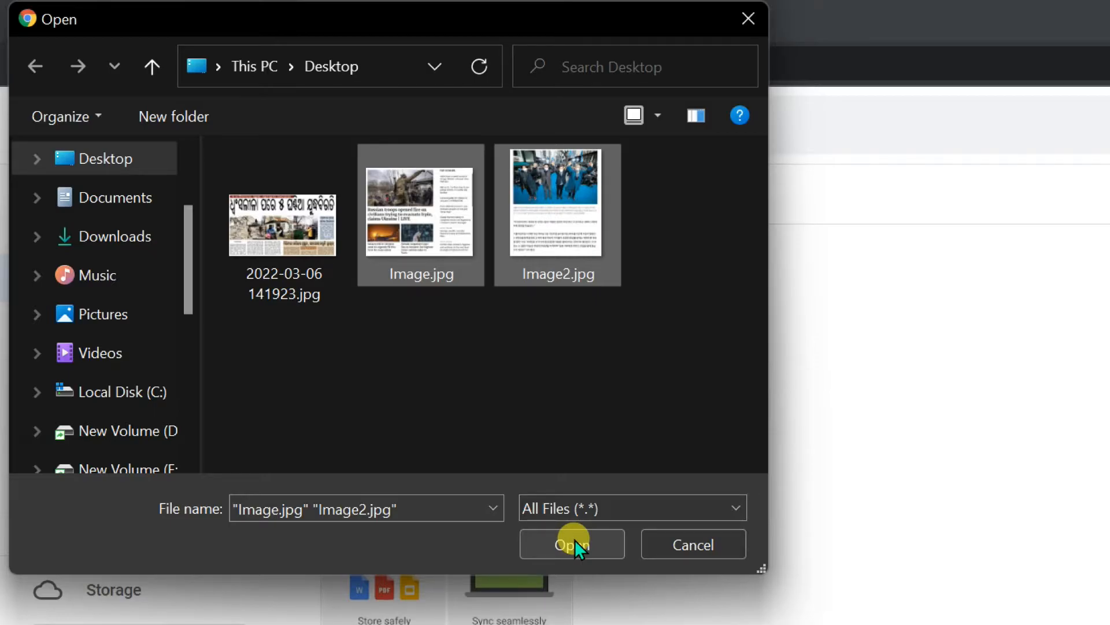
pyautogui.click(571, 544)
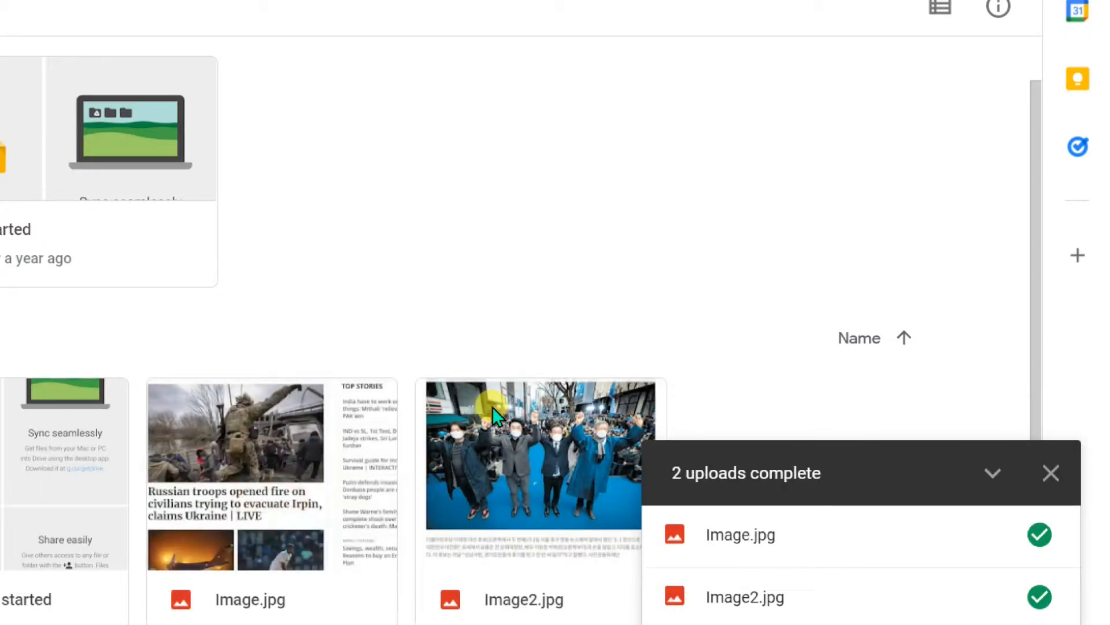
pyautogui.click(1051, 473)
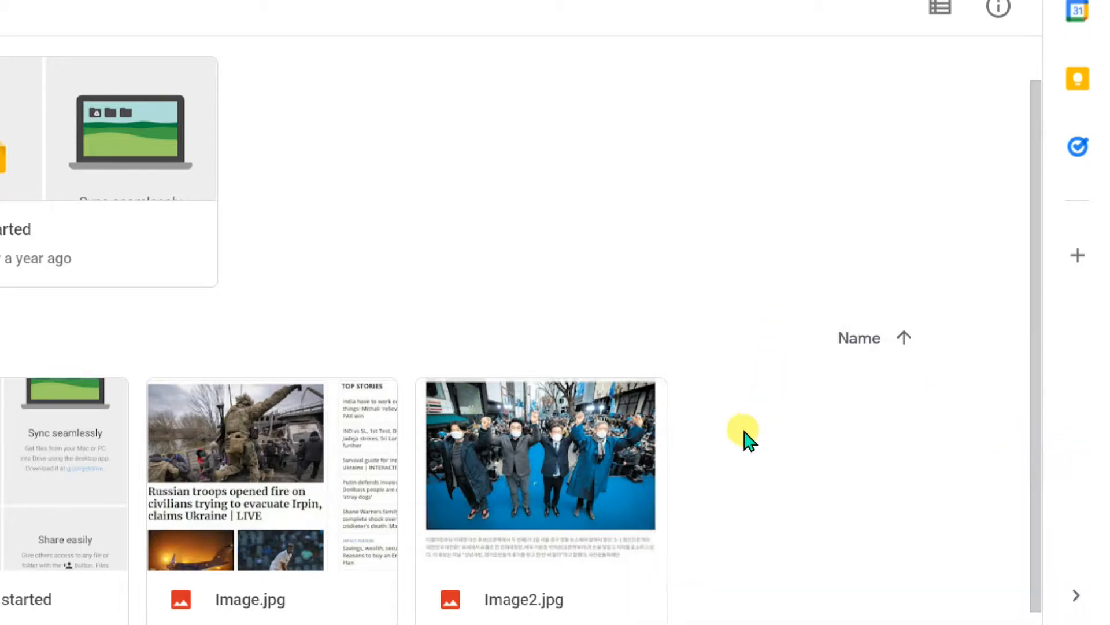
# Open Image.jpg with Google Docs, creating the 'Image' document with extracted text
pyautogui.click(249, 599)
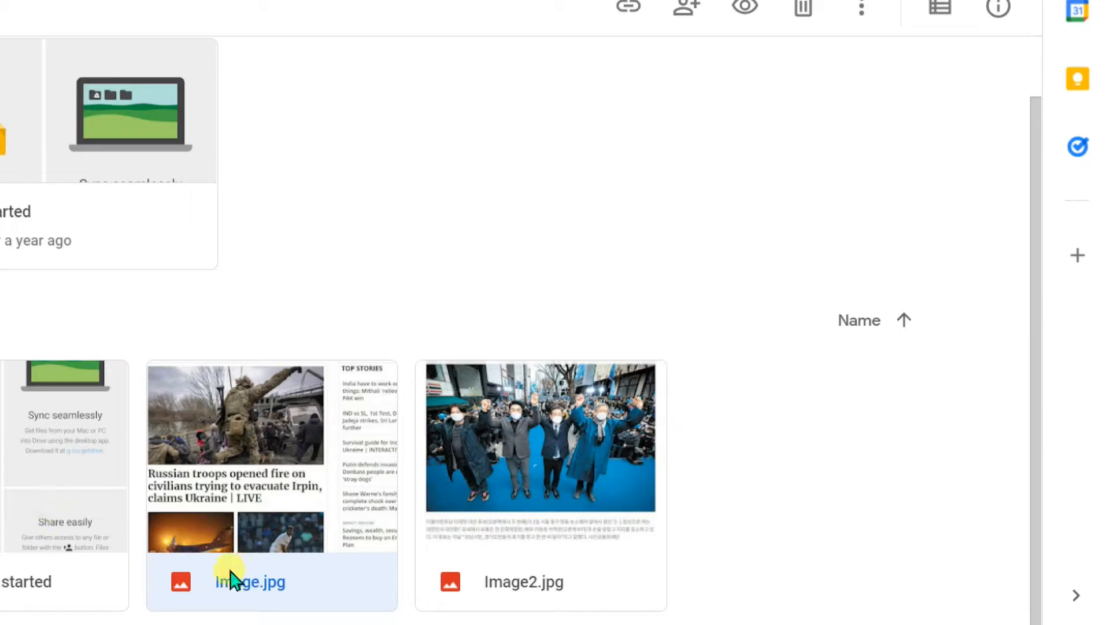
pyautogui.rightClick(234, 580)
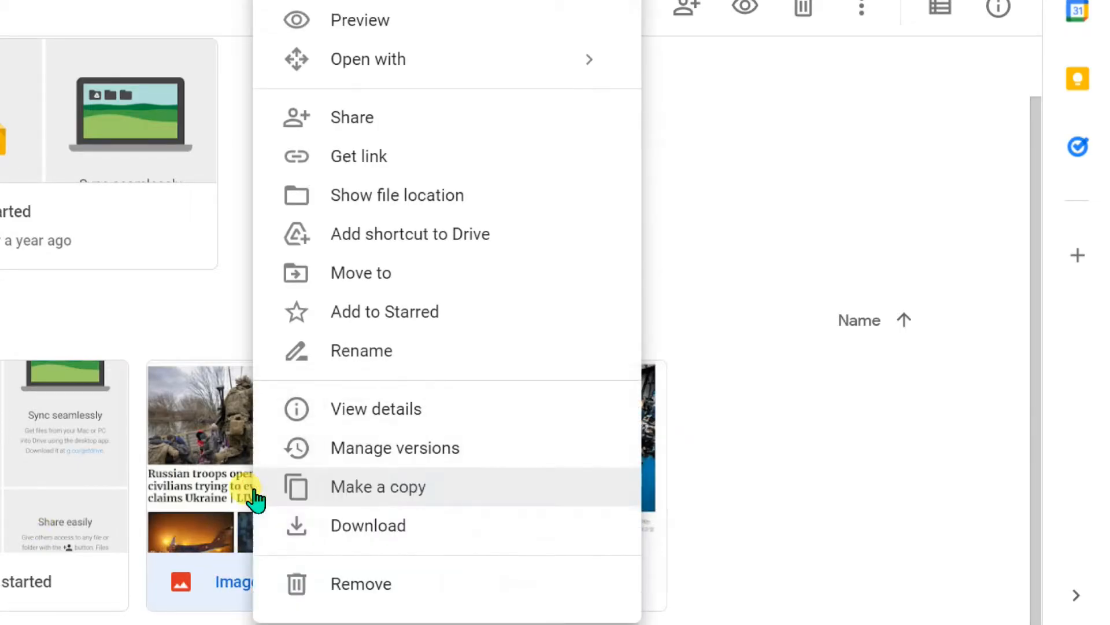
pyautogui.moveTo(287, 418)
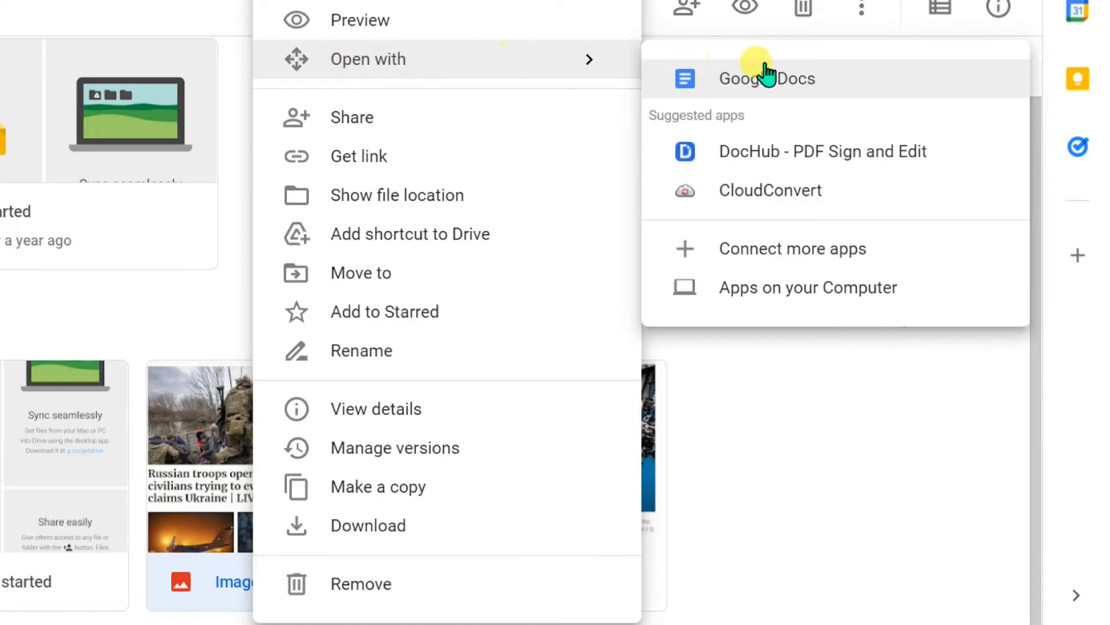
pyautogui.moveTo(836, 67)
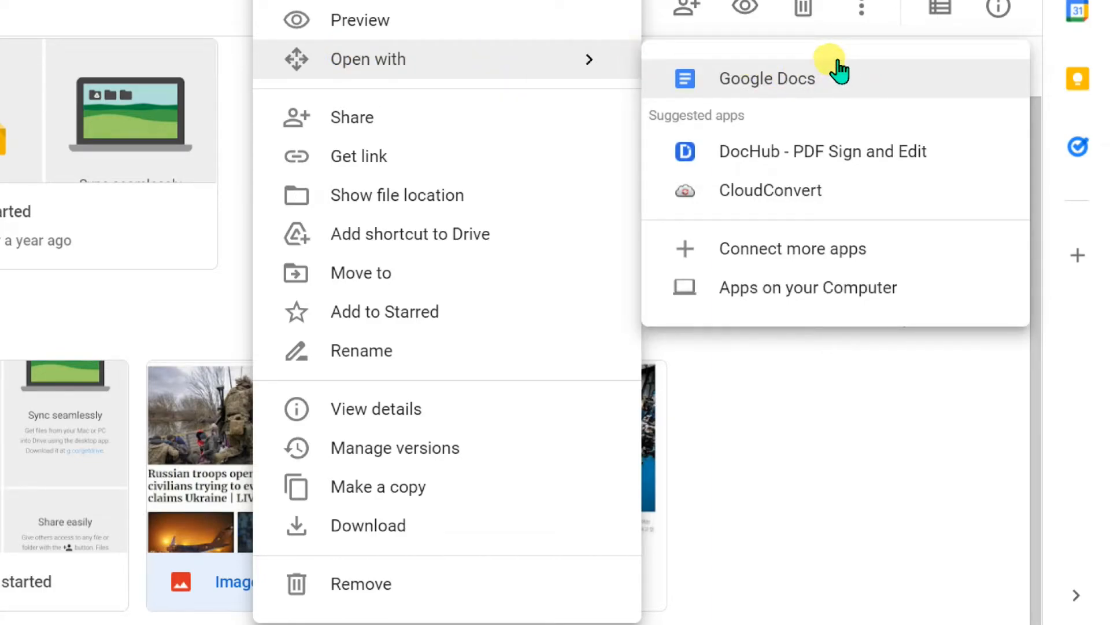
pyautogui.click(766, 78)
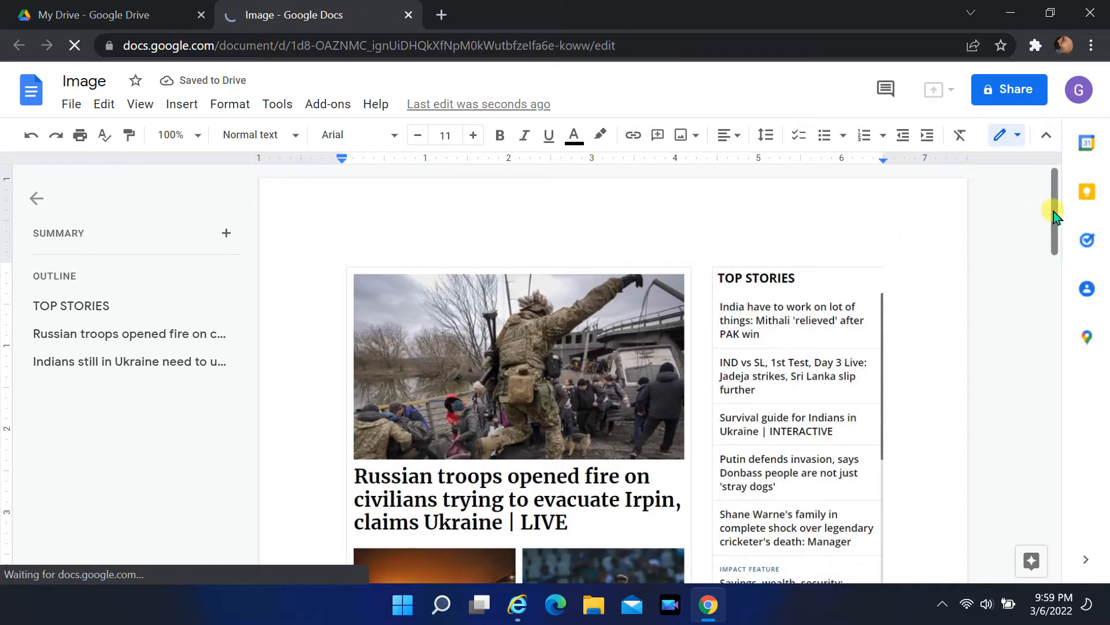
# Copy all recognised news text, TOP STORIES to the evacuation headline, and open Windows search
pyautogui.scroll(-3)
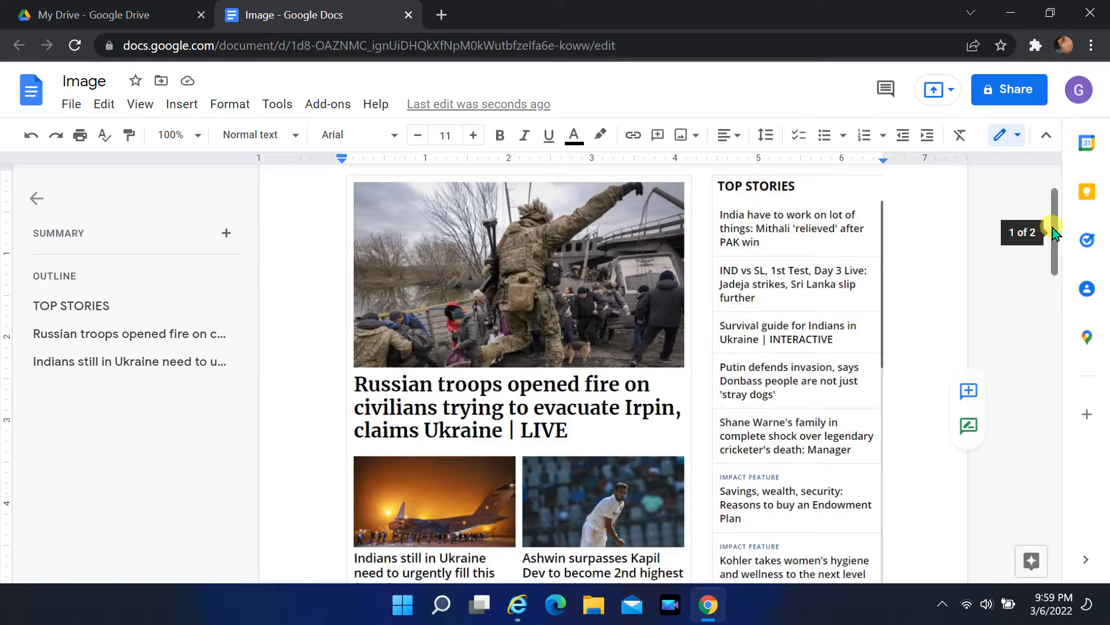
pyautogui.scroll(-3)
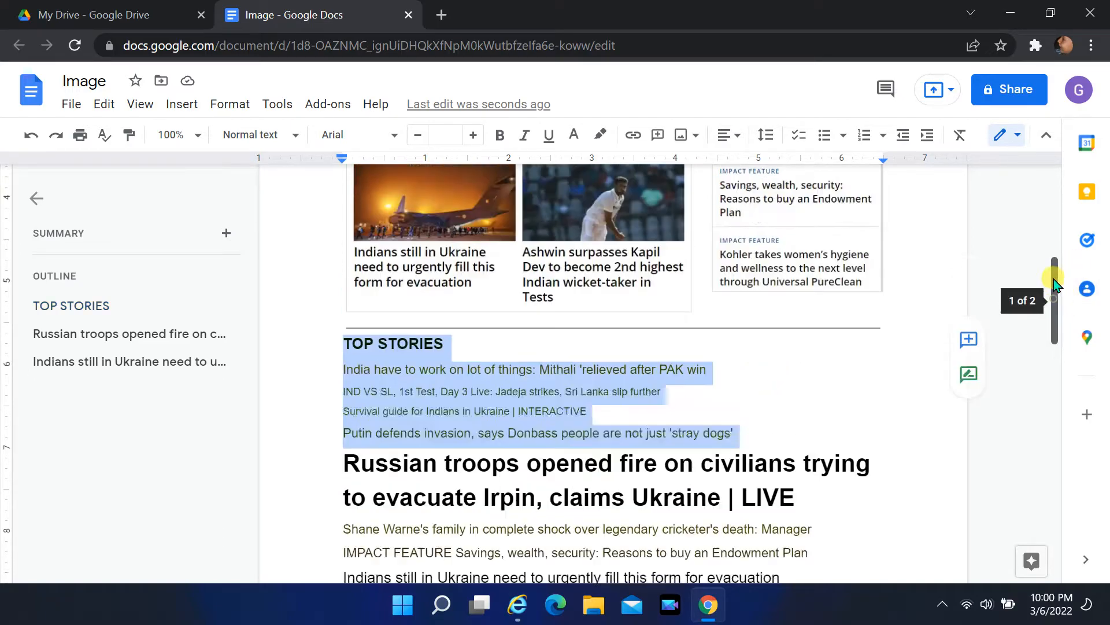
pyautogui.scroll(3)
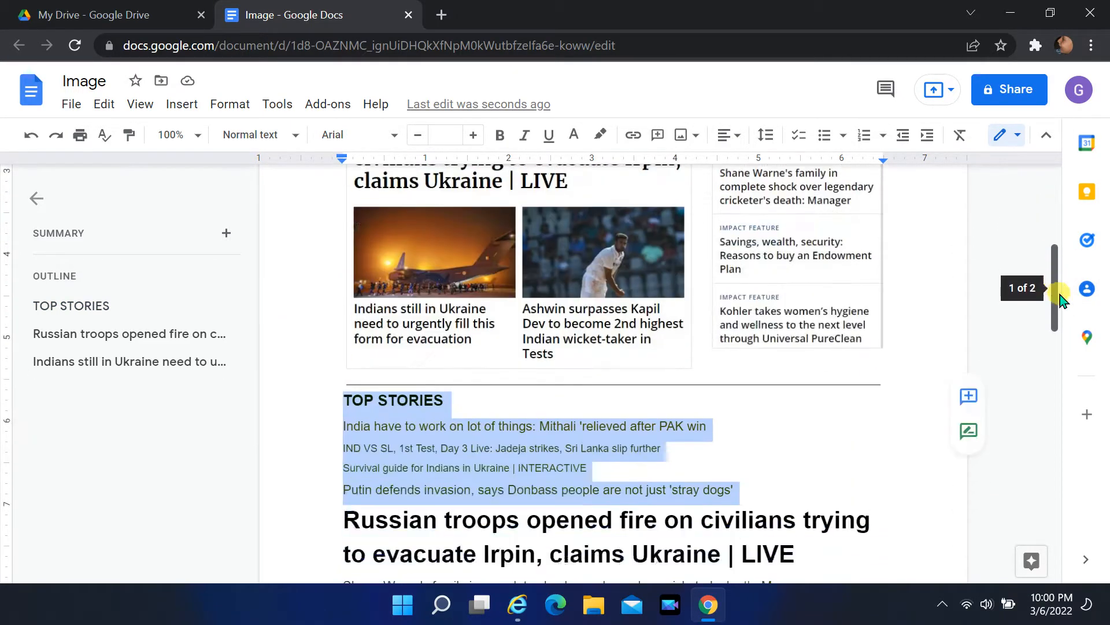
pyautogui.scroll(3)
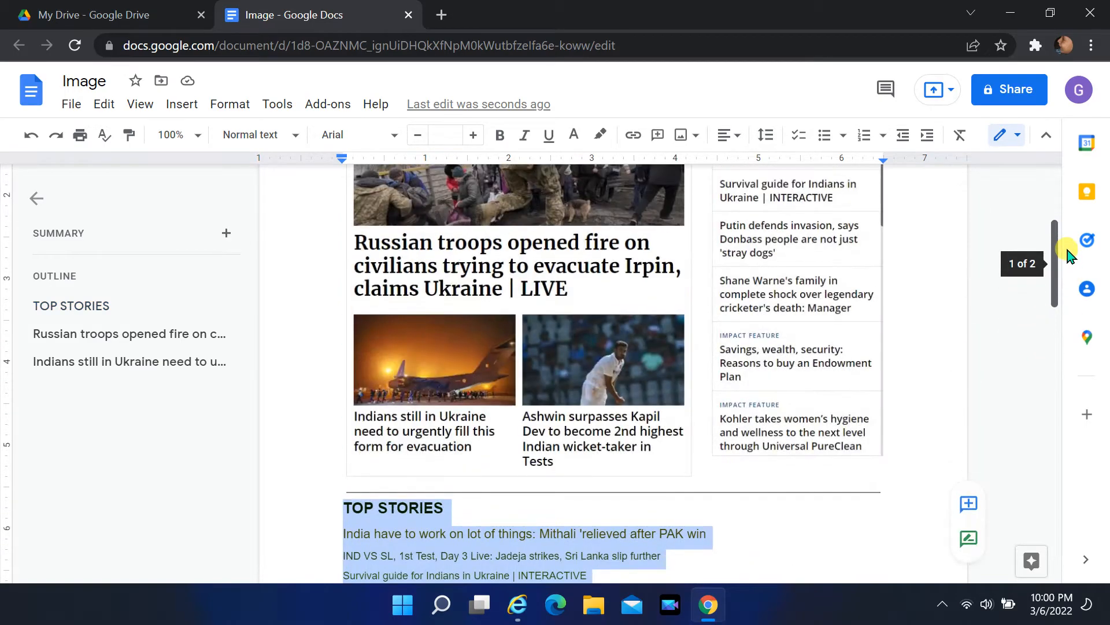
pyautogui.moveTo(492, 275)
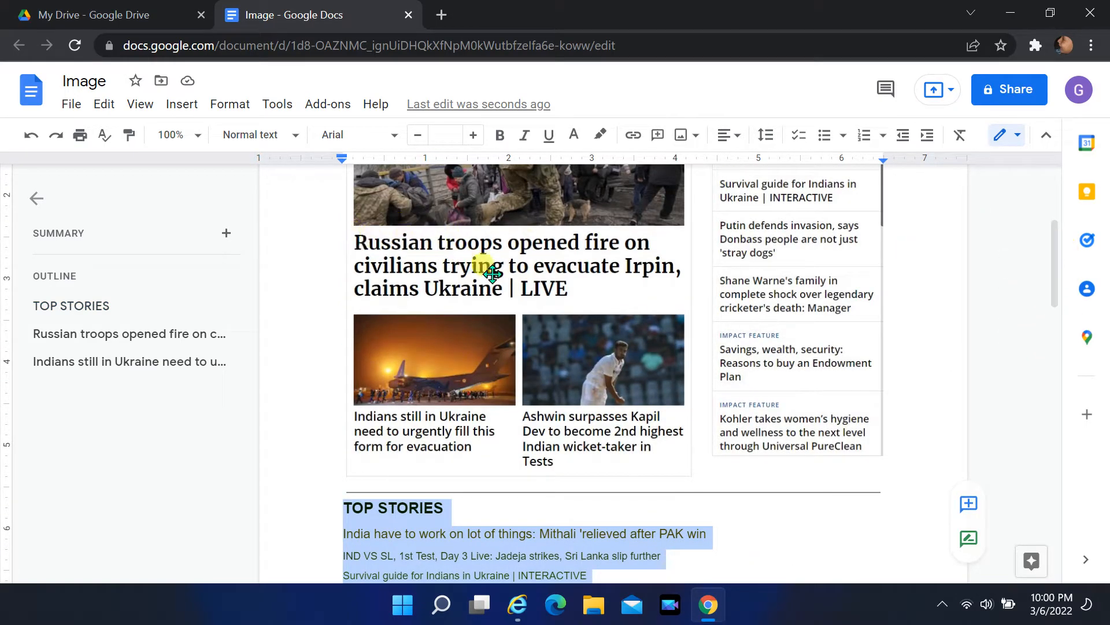
pyautogui.scroll(-3)
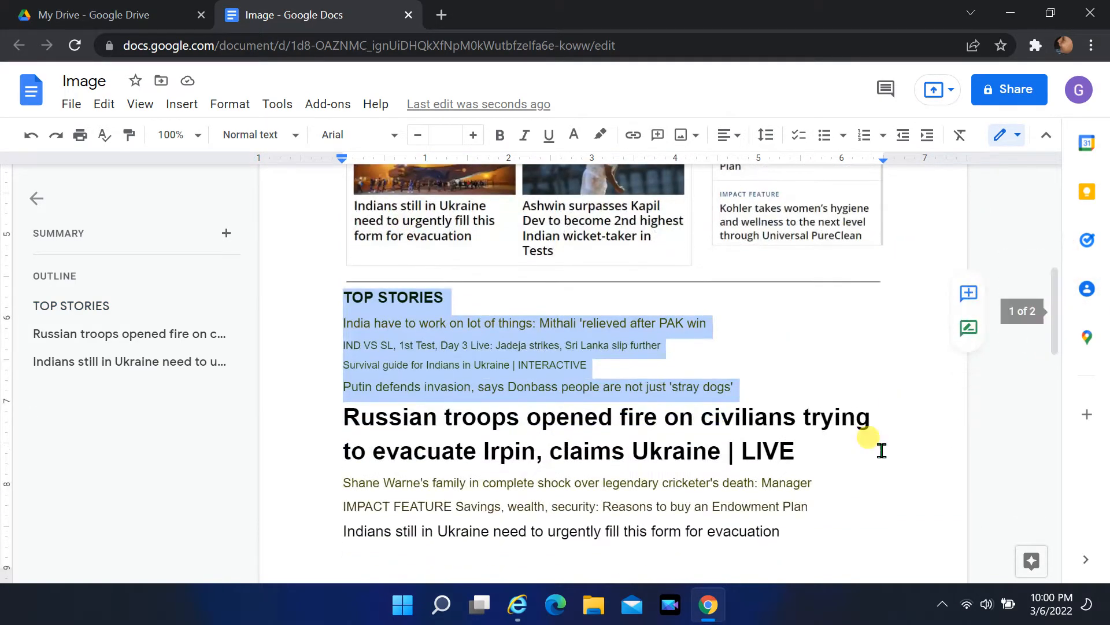
pyautogui.click(342, 416)
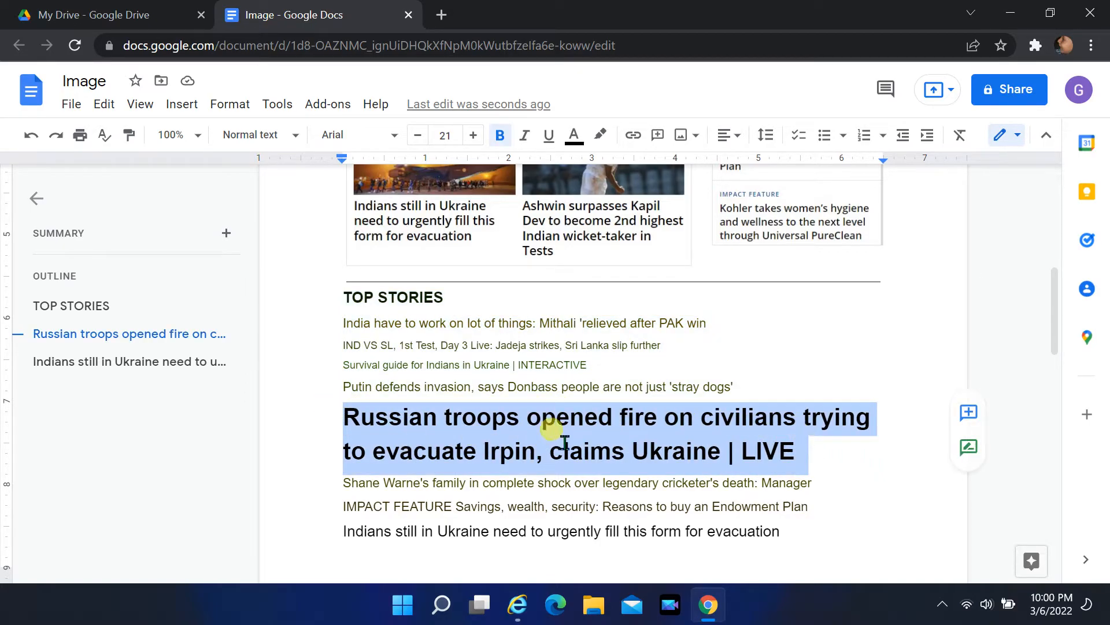
pyautogui.click(417, 135)
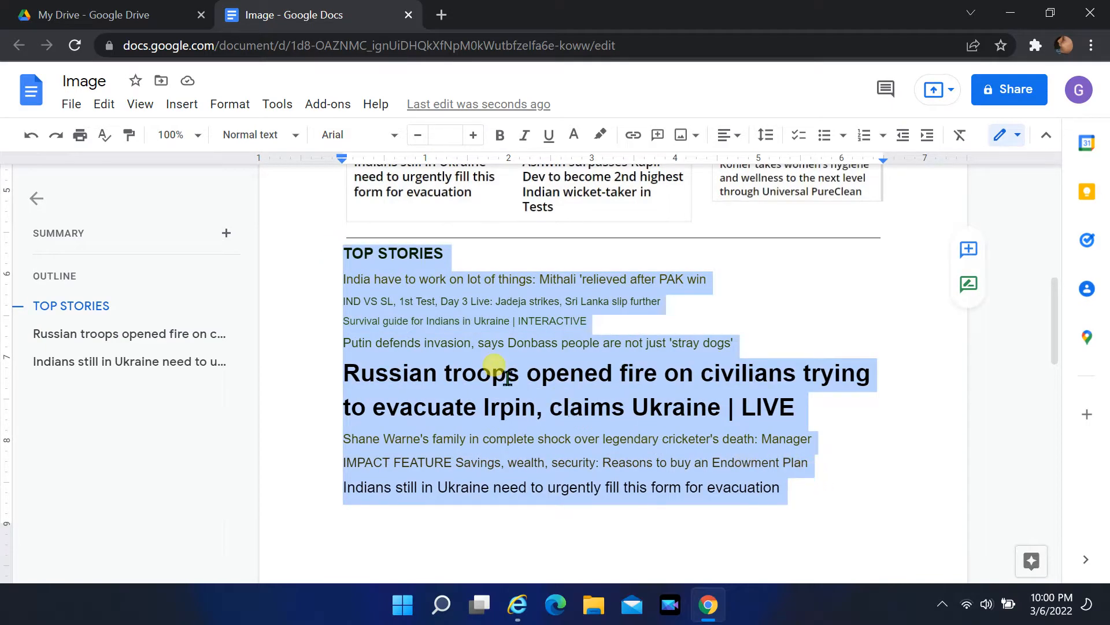
pyautogui.moveTo(425, 365)
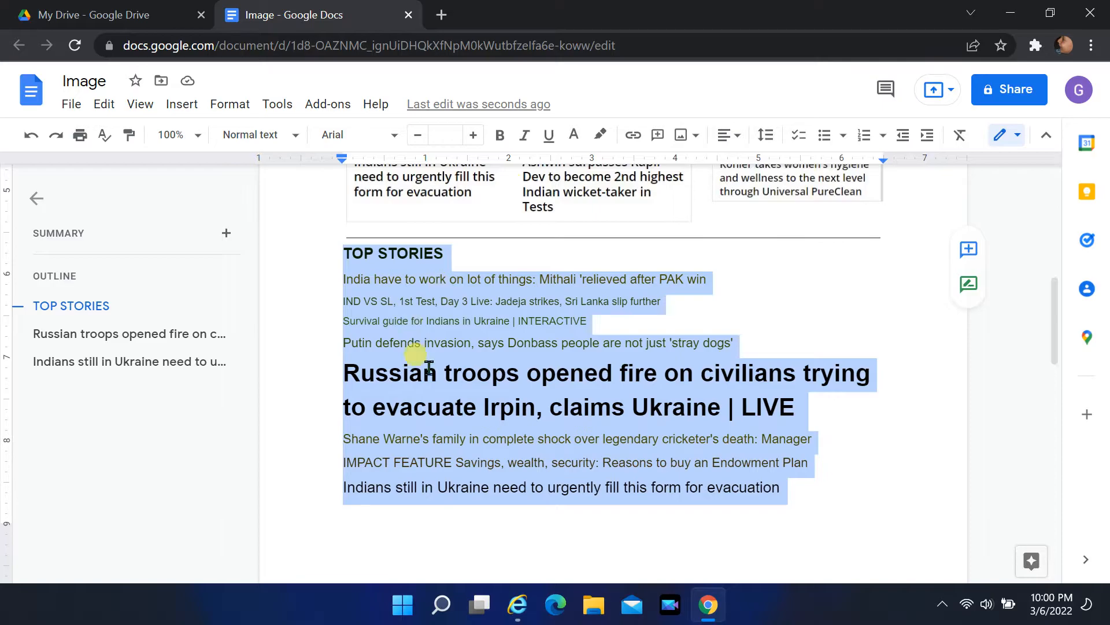
pyautogui.click(440, 604)
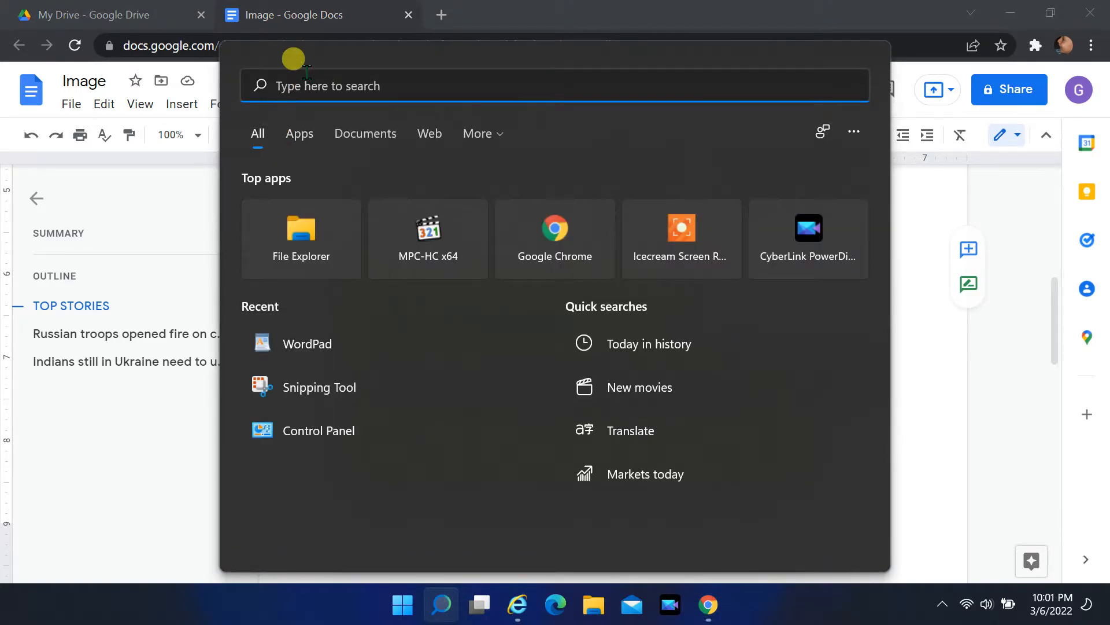
# Launch WordPad via 'word' search and paste the copied news headlines
pyautogui.write('word')
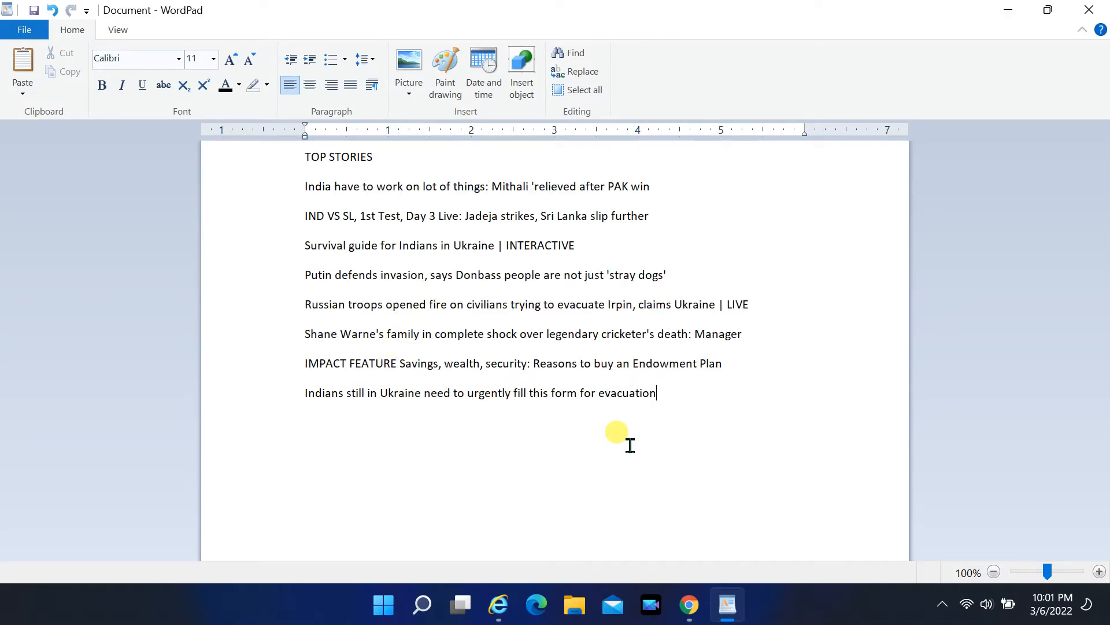
pyautogui.click(584, 90)
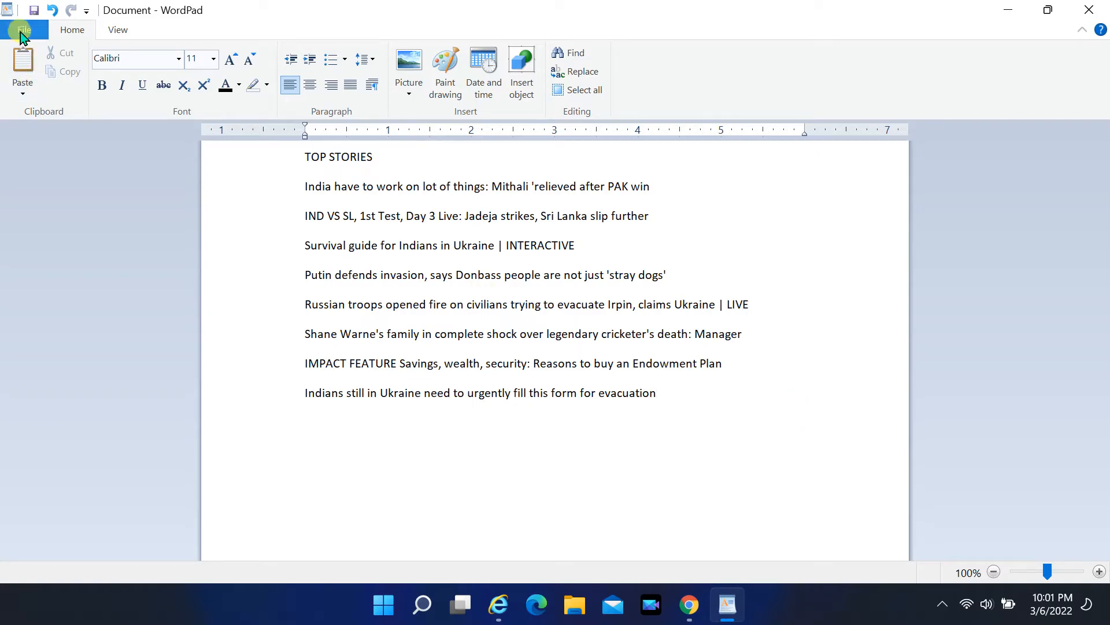
# Save the WordPad document to the Desktop as Document.rtf in Rich Text Format
pyautogui.click(23, 29)
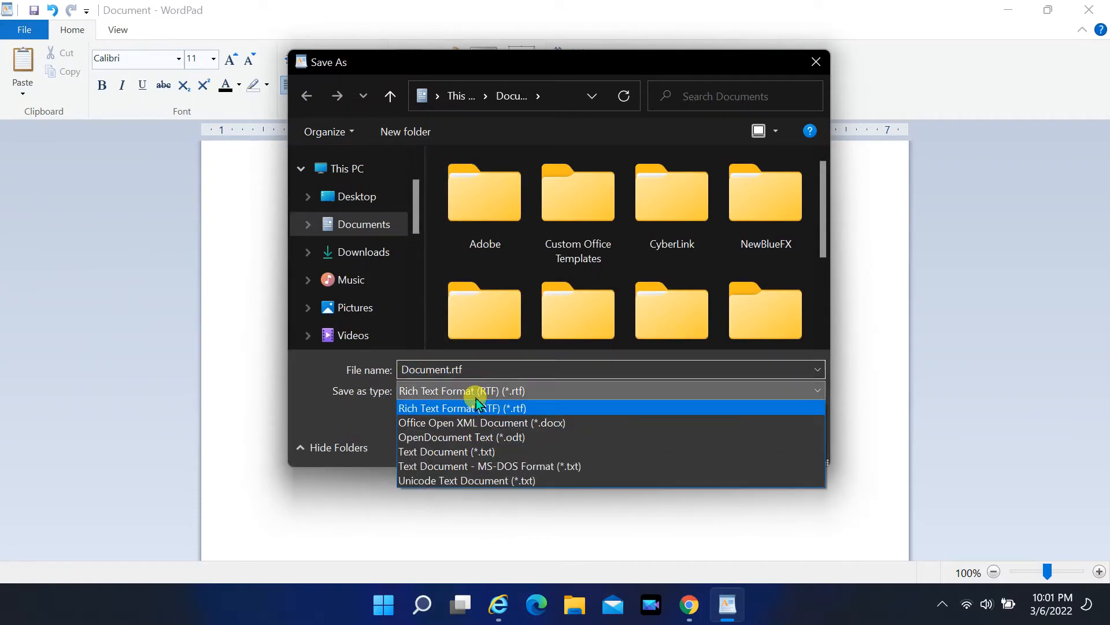
pyautogui.moveTo(467, 395)
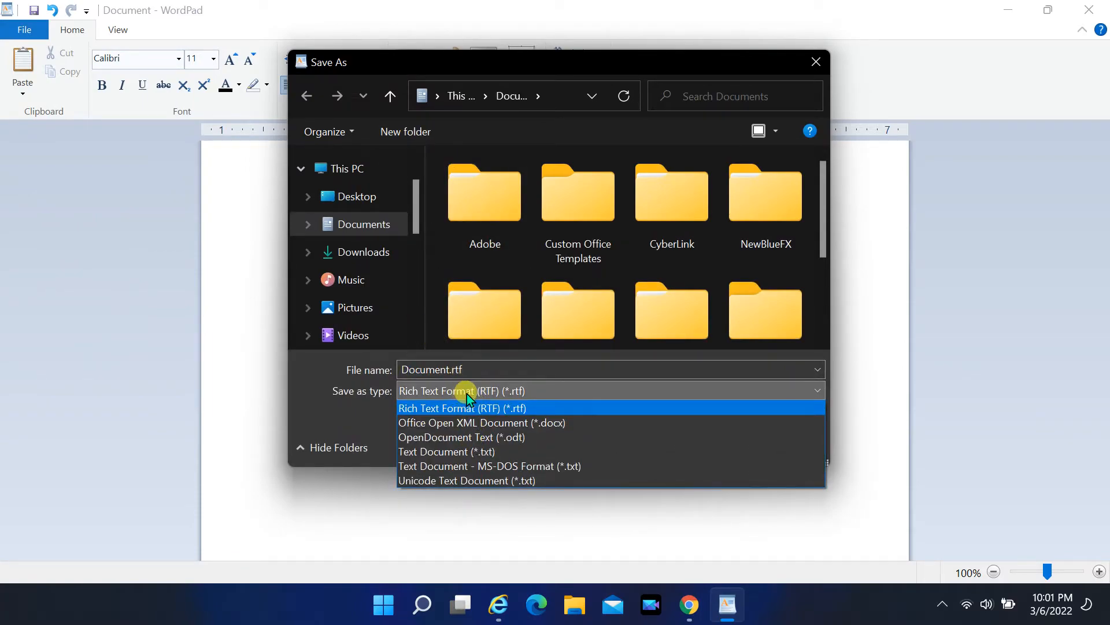
pyautogui.click(462, 407)
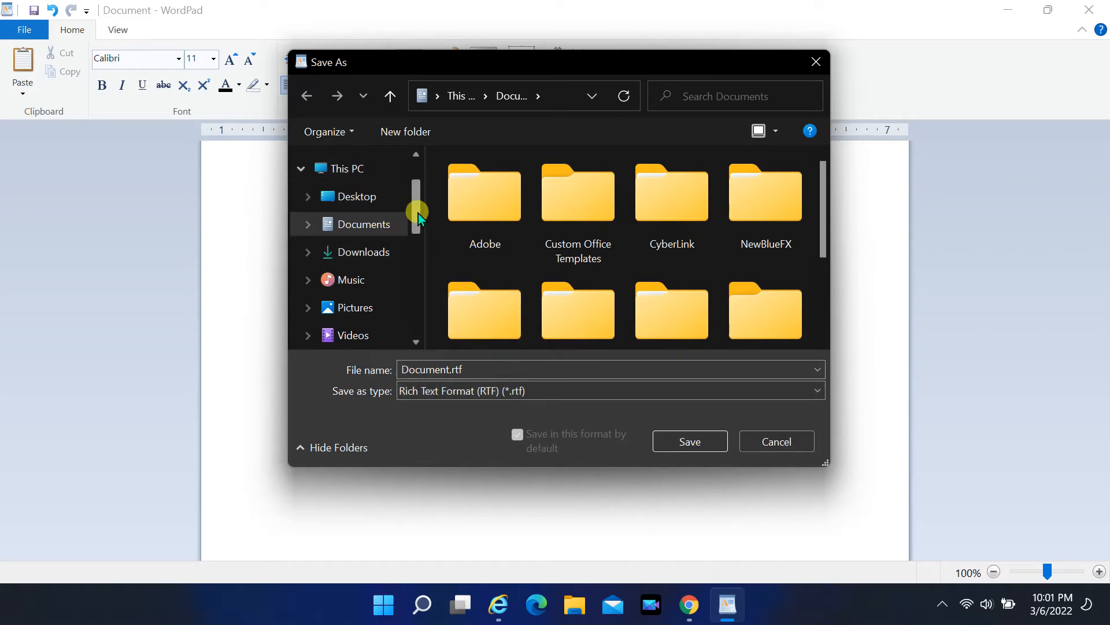
pyautogui.scroll(3)
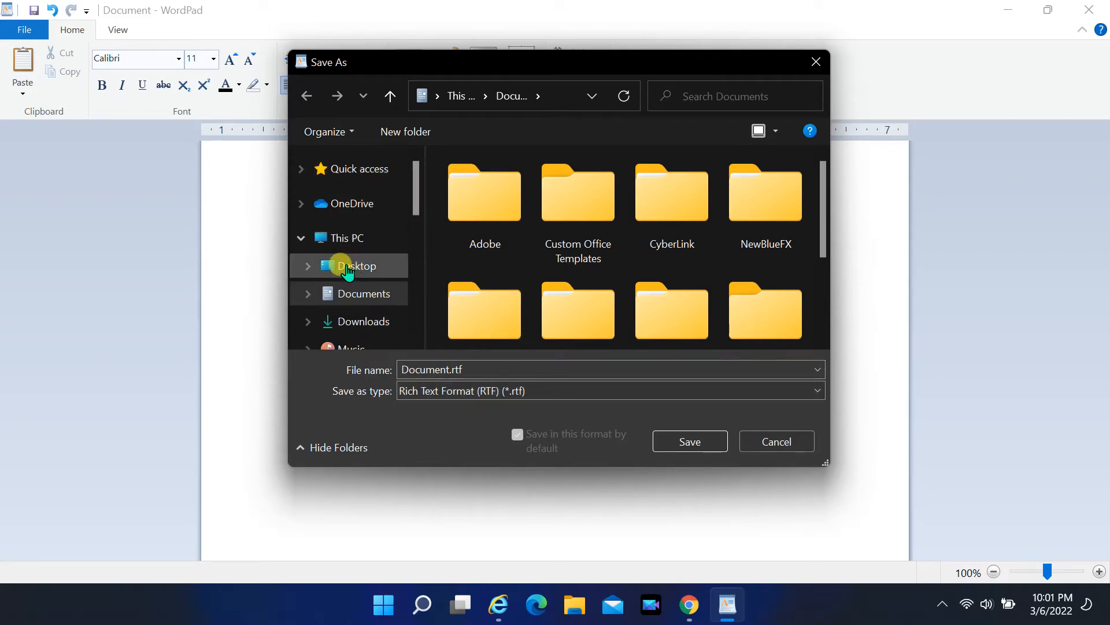
pyautogui.click(688, 441)
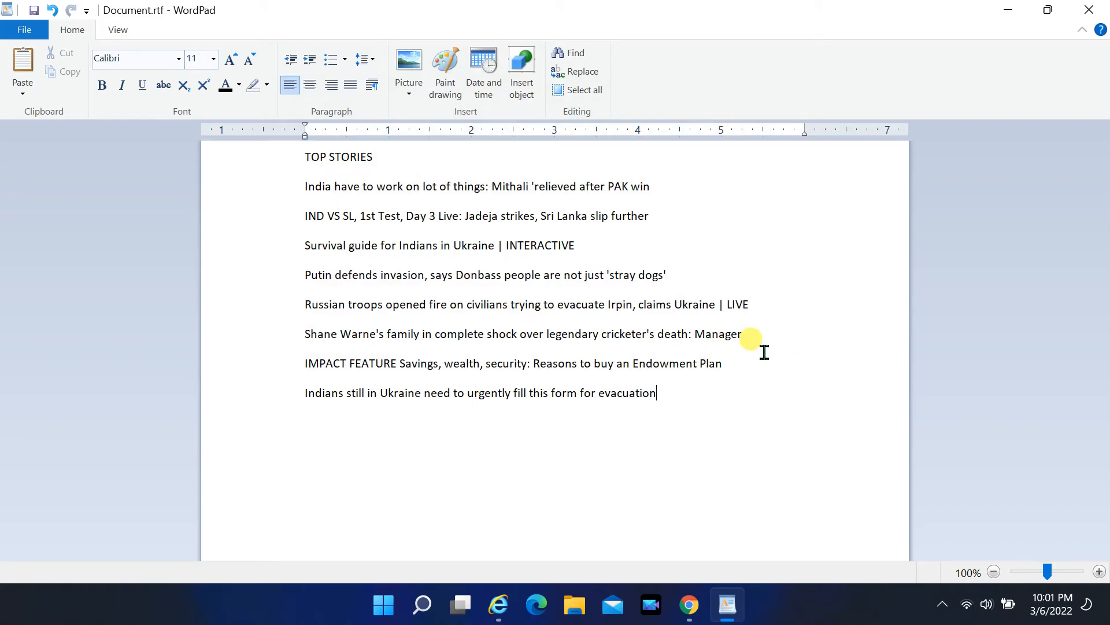
pyautogui.moveTo(687, 605)
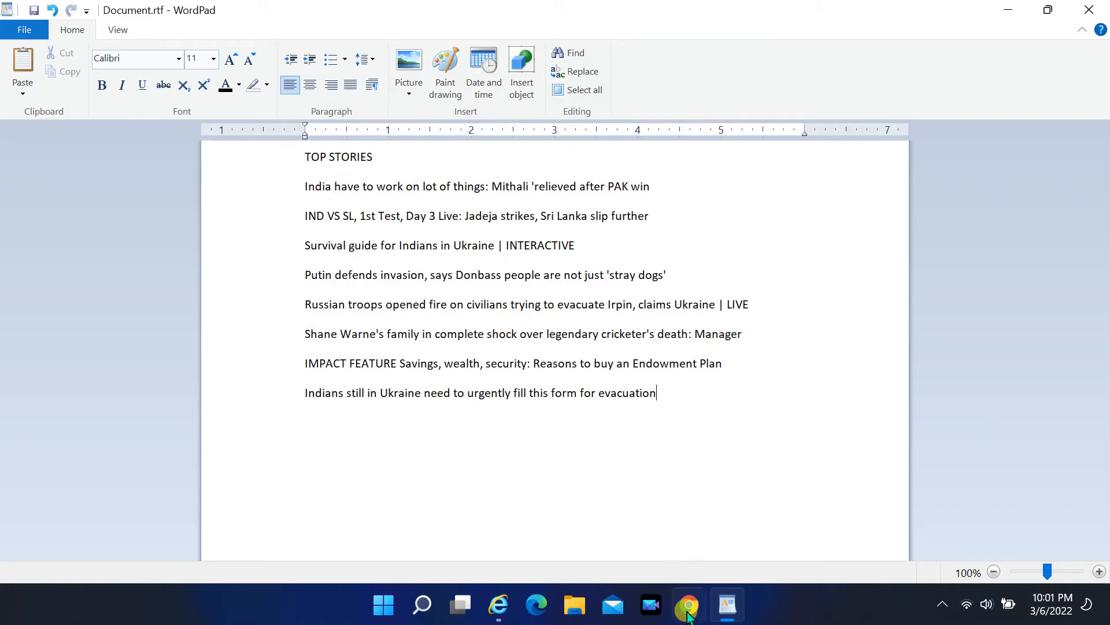
# Convert Image2.jpg into a Google Doc and paste its Korean article text into Document.rtf
pyautogui.click(687, 604)
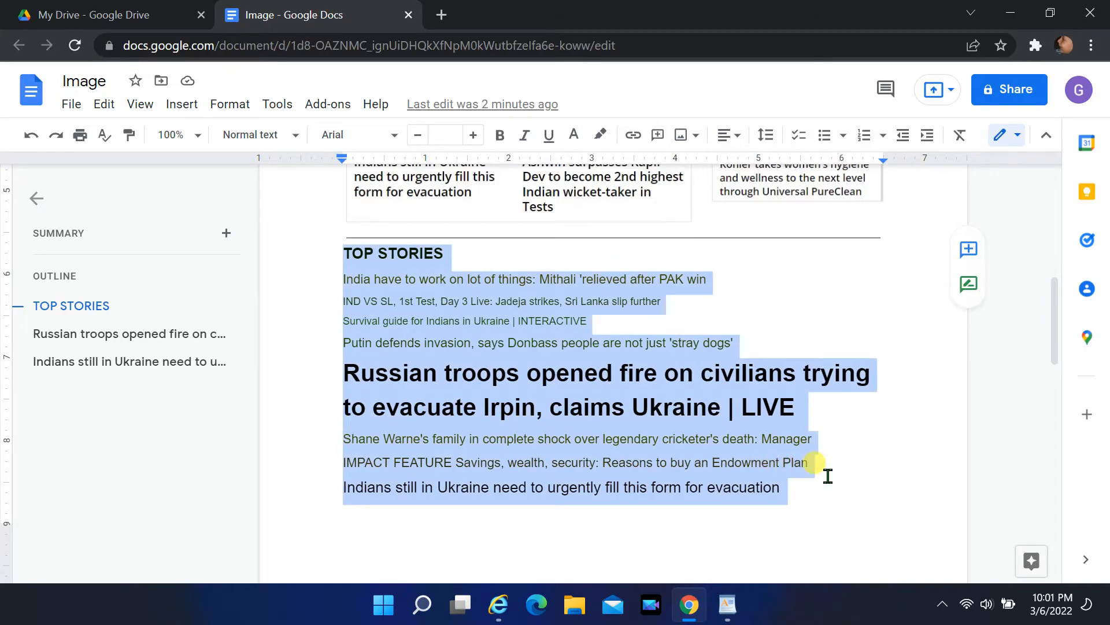
pyautogui.moveTo(407, 16)
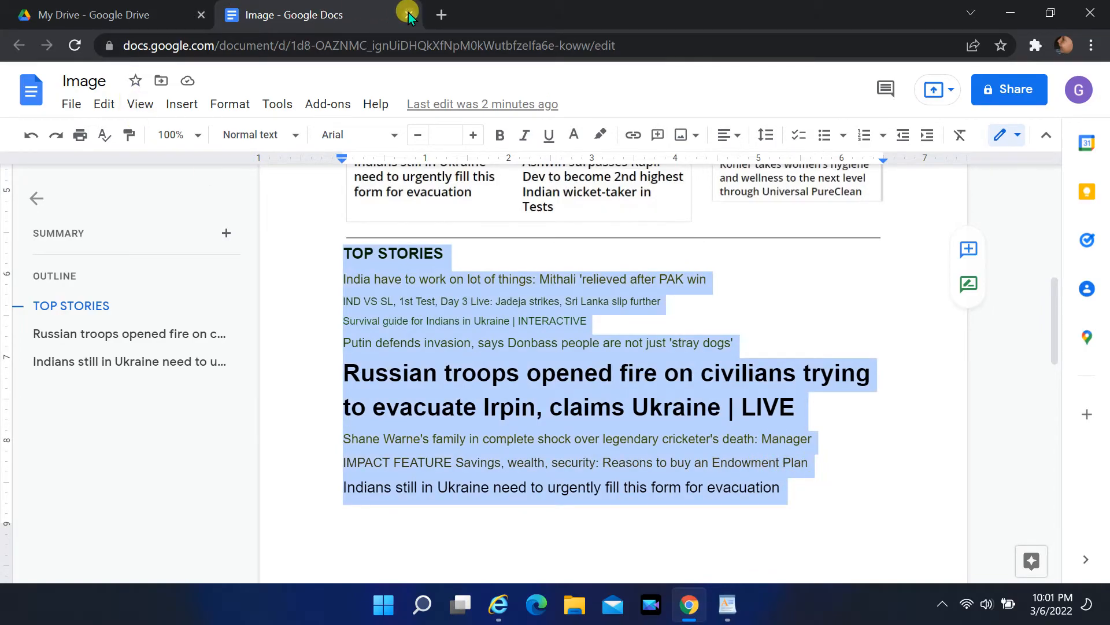
pyautogui.click(106, 14)
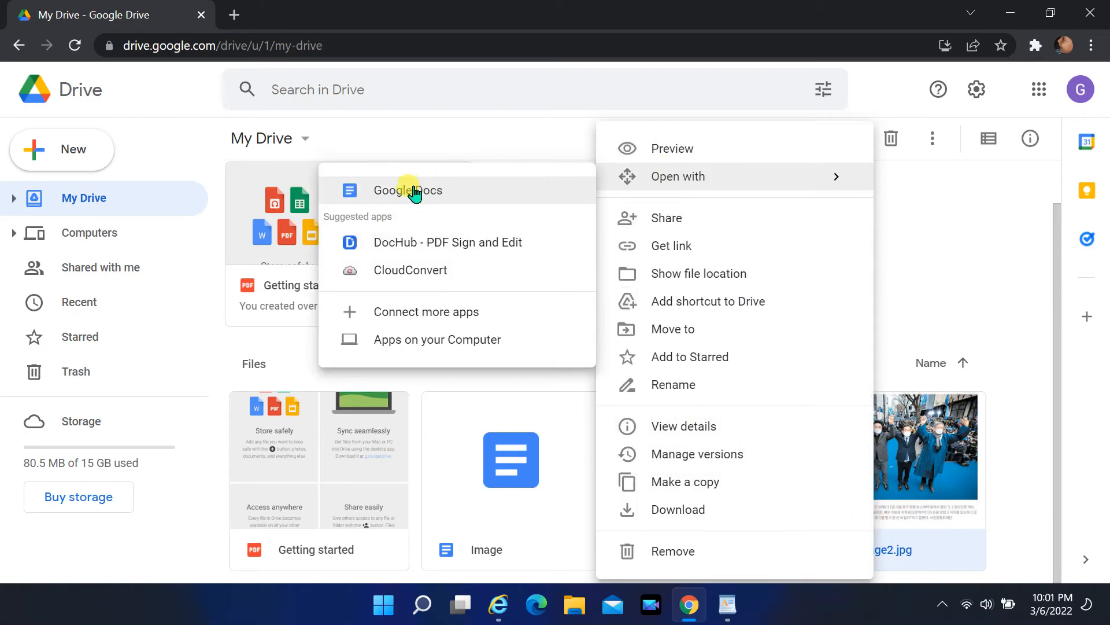
pyautogui.click(408, 190)
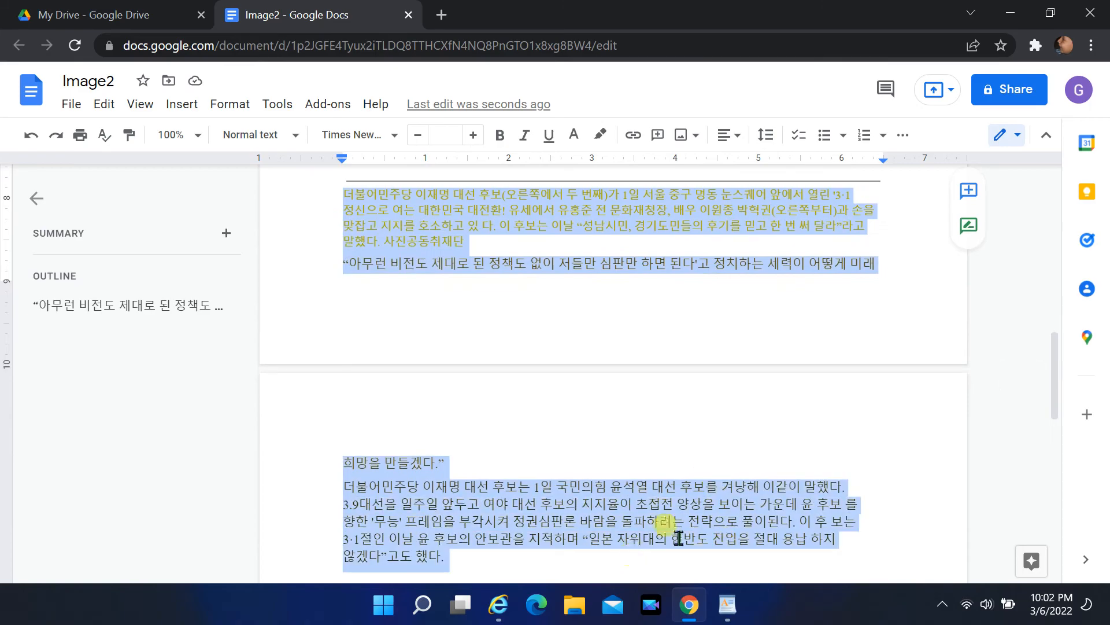
pyautogui.scroll(-3)
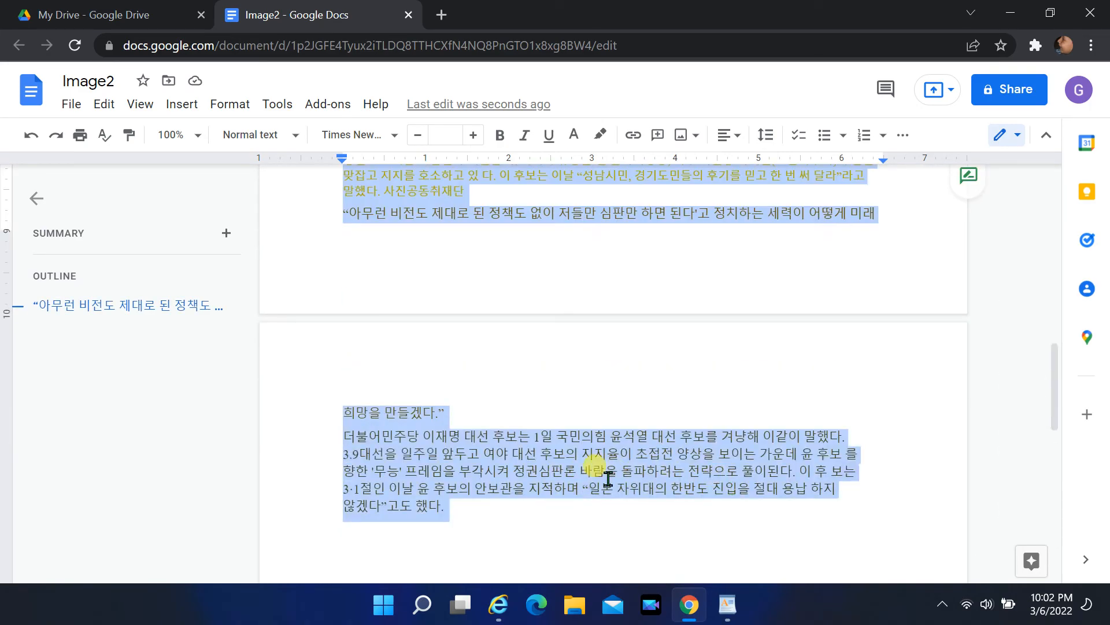
pyautogui.click(104, 104)
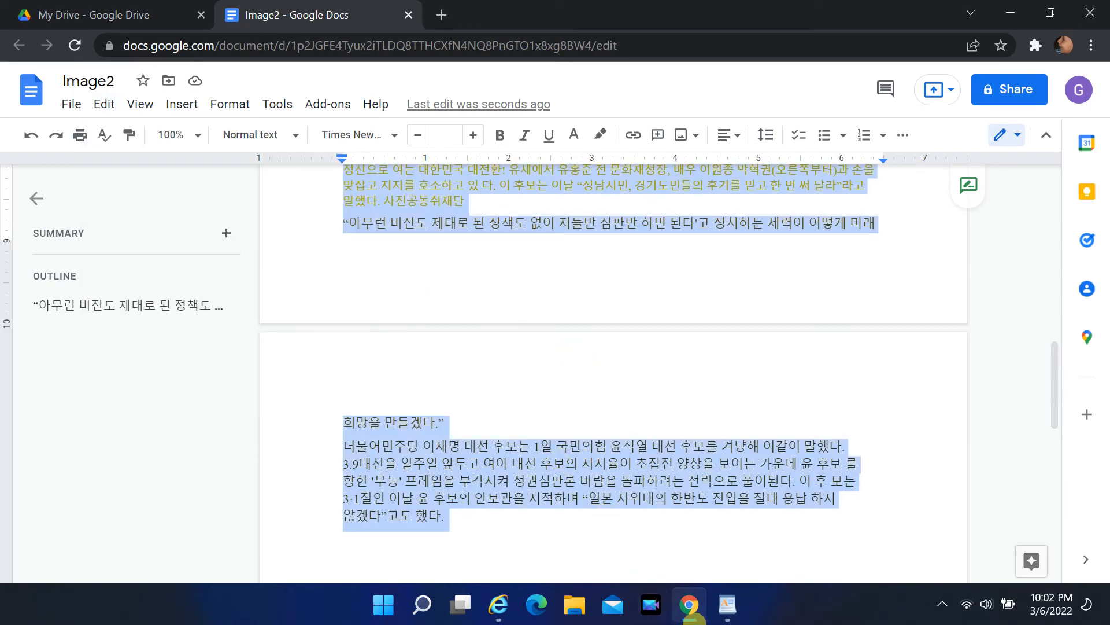
pyautogui.click(726, 605)
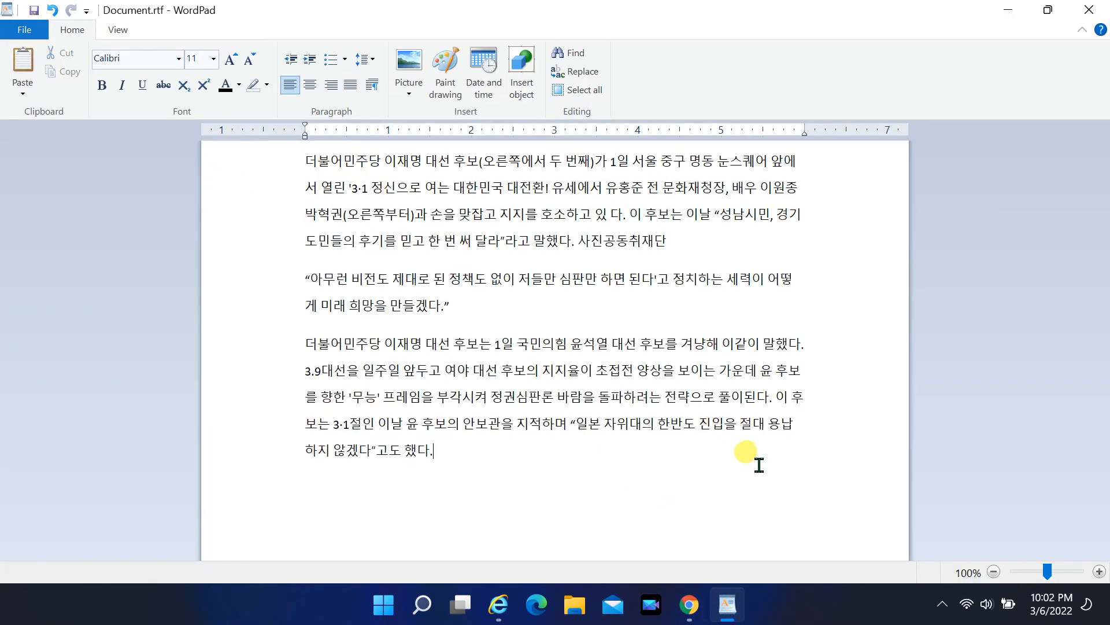